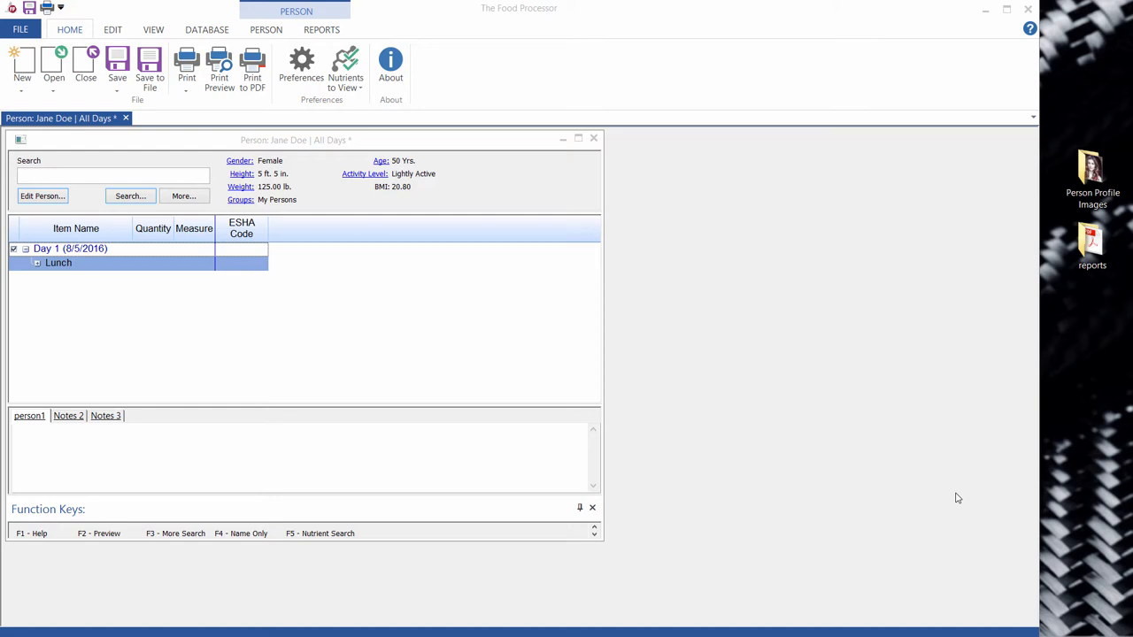
mouse_move(173, 272)
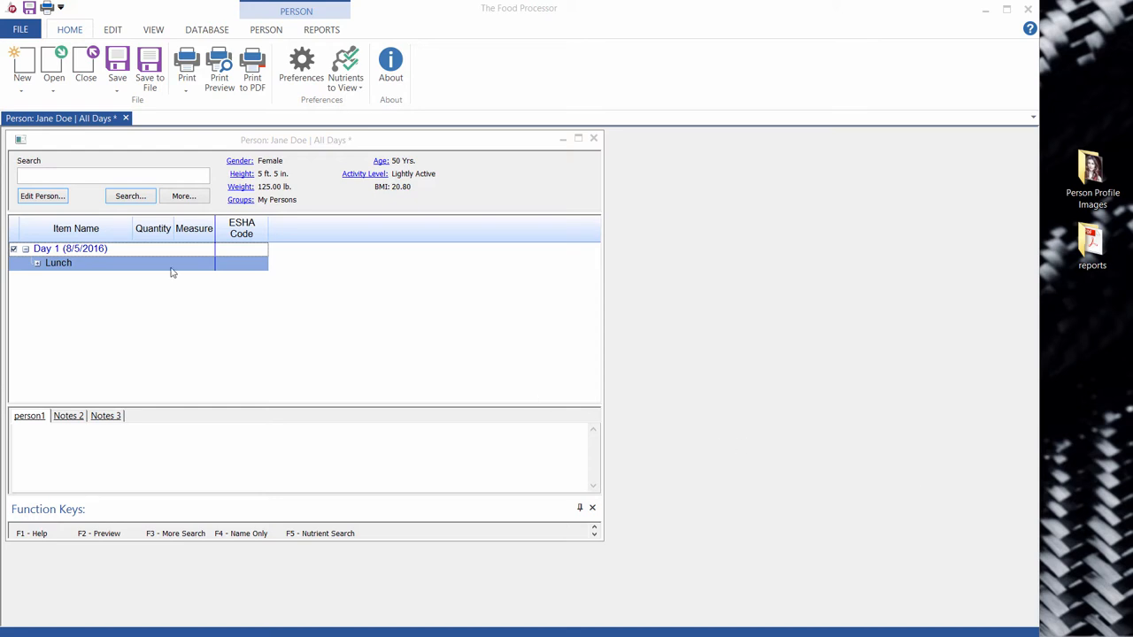
- Open Jane Doe's Person Information and show its empty Attachments section
left_click(43, 195)
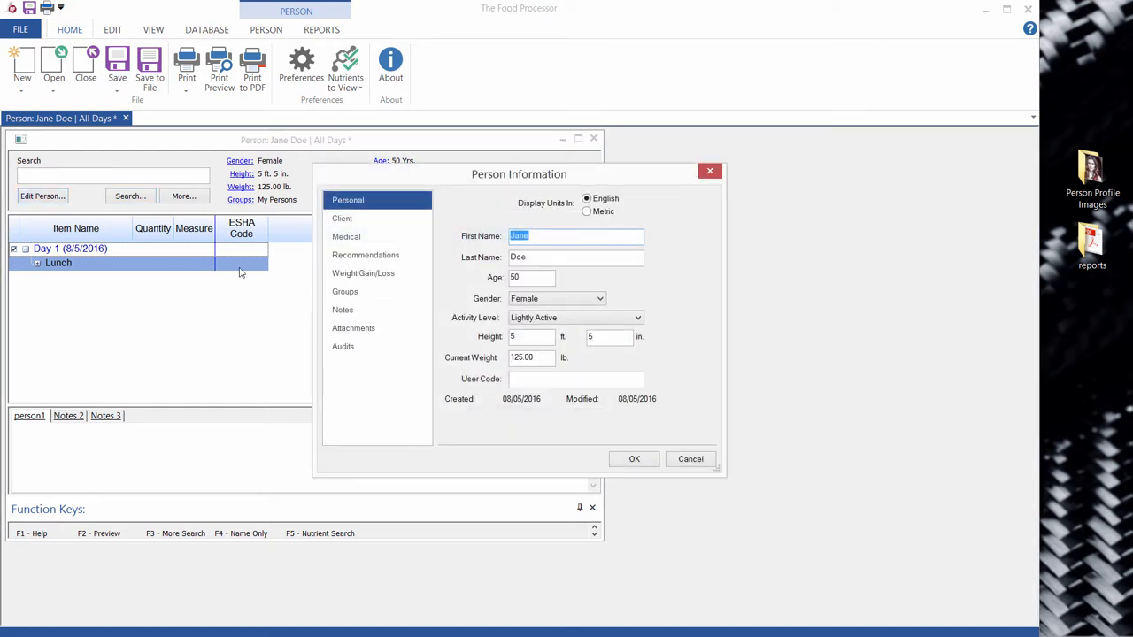
left_click(353, 328)
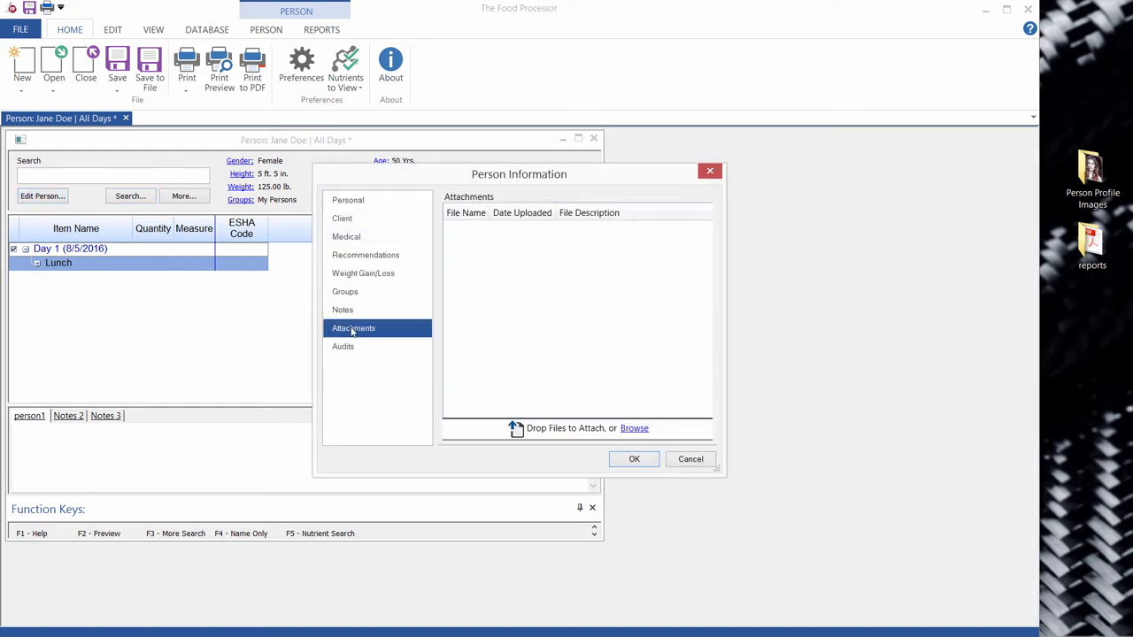
mouse_move(813, 280)
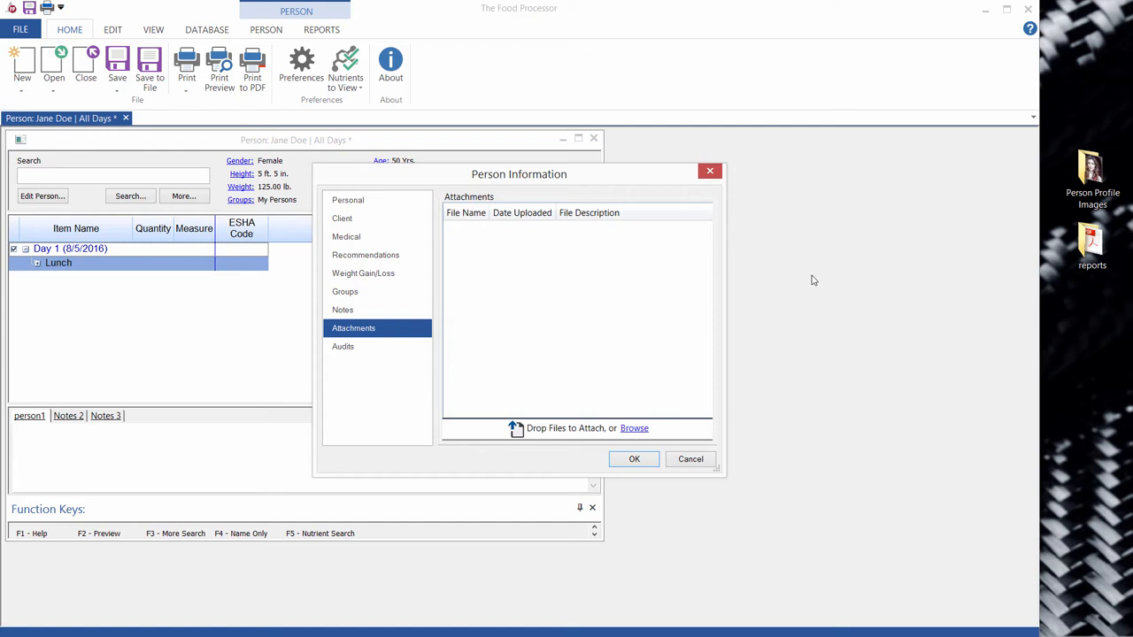
- Attach jane-doe.jpg from Person Profile Images and the Jane Doe PDF from reports
left_click(634, 427)
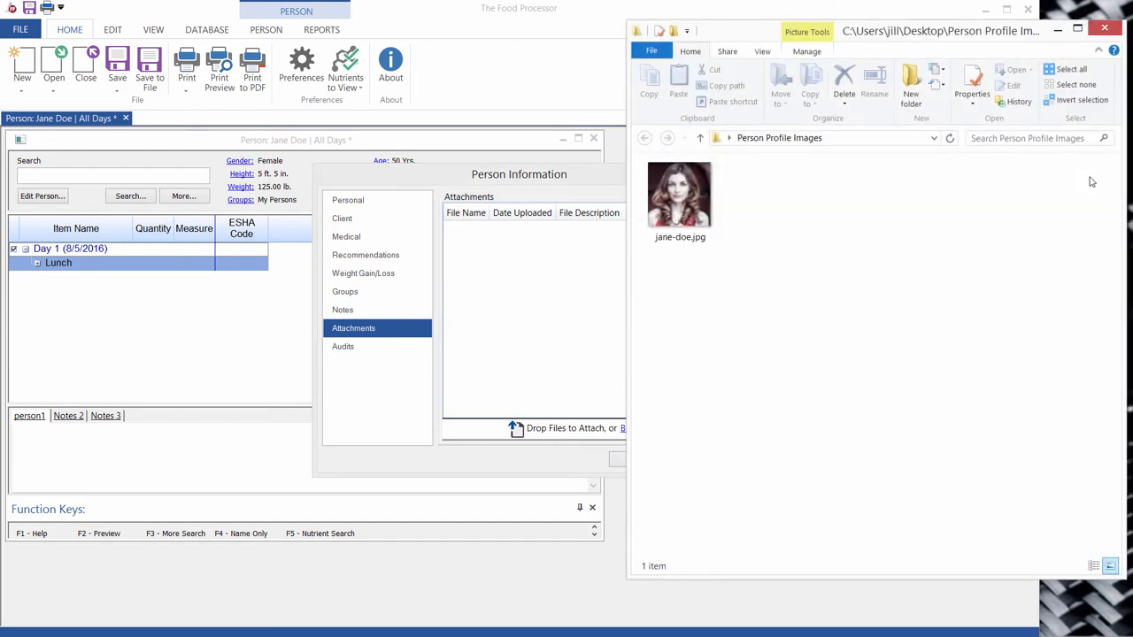
left_click(679, 194)
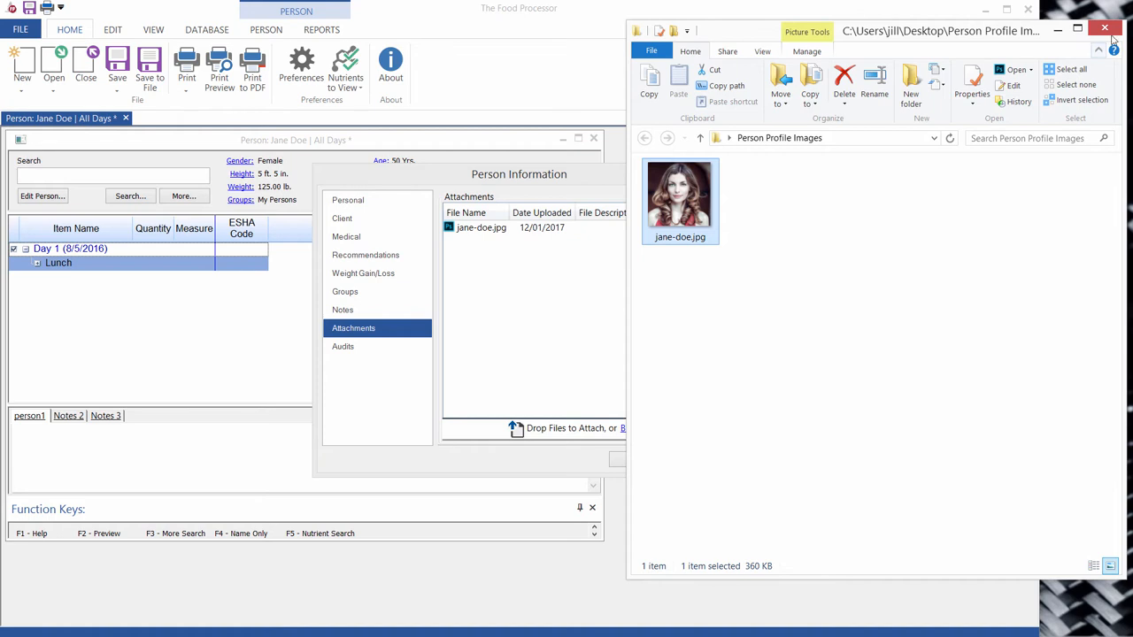
left_click(1105, 28)
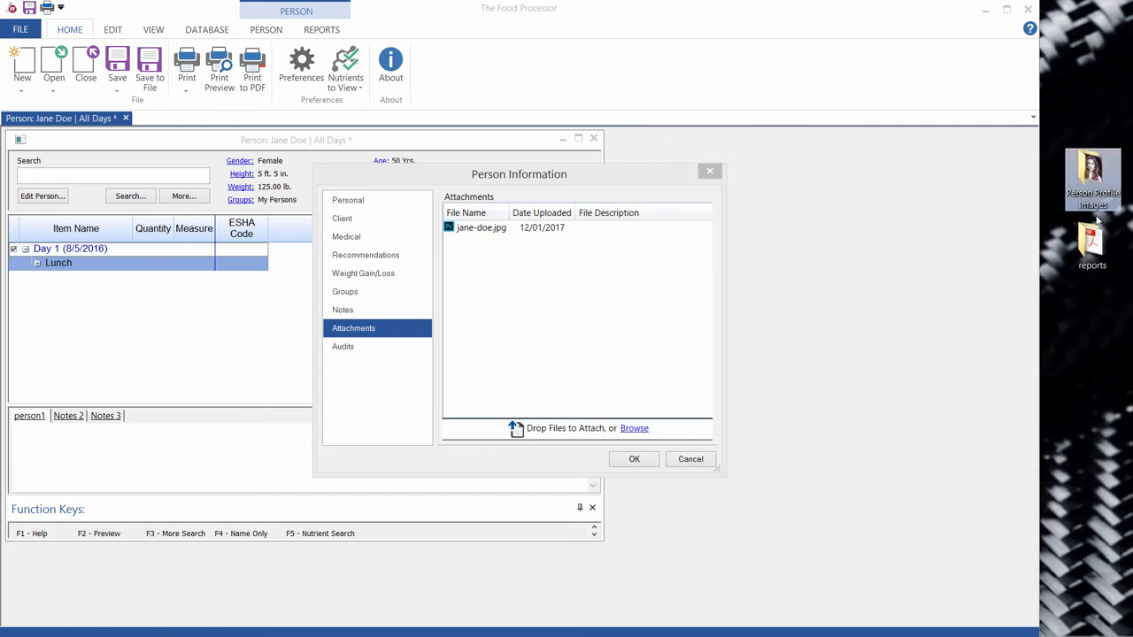
double_click(1091, 238)
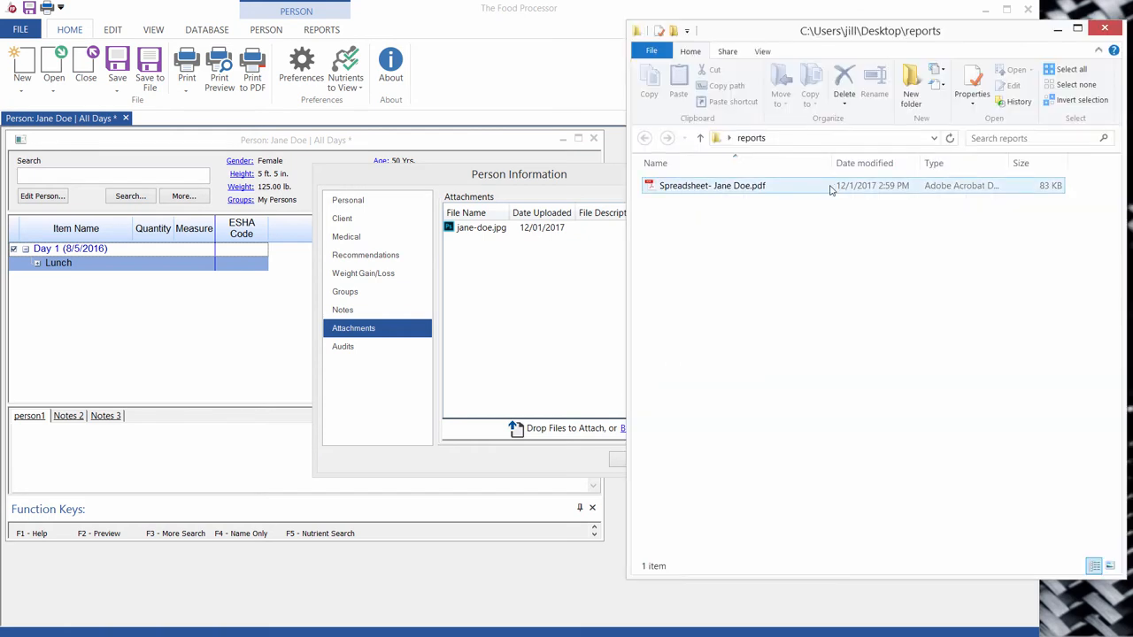
left_click(712, 185)
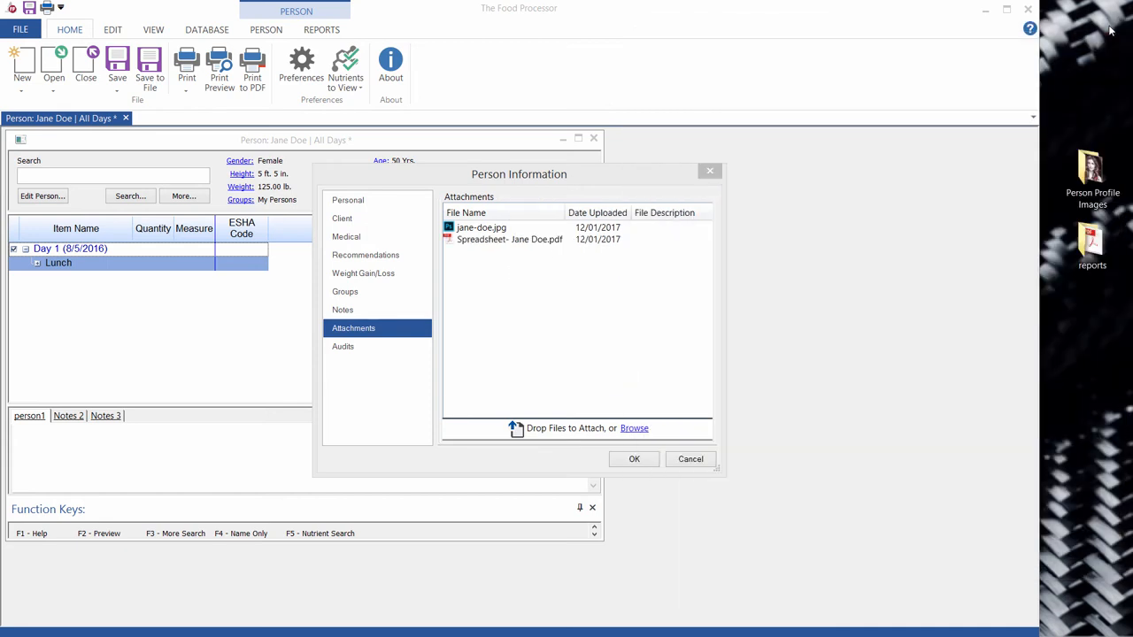
- Describe jane-doe.jpg as 'profile image' and close Person Information with OK
left_click(481, 227)
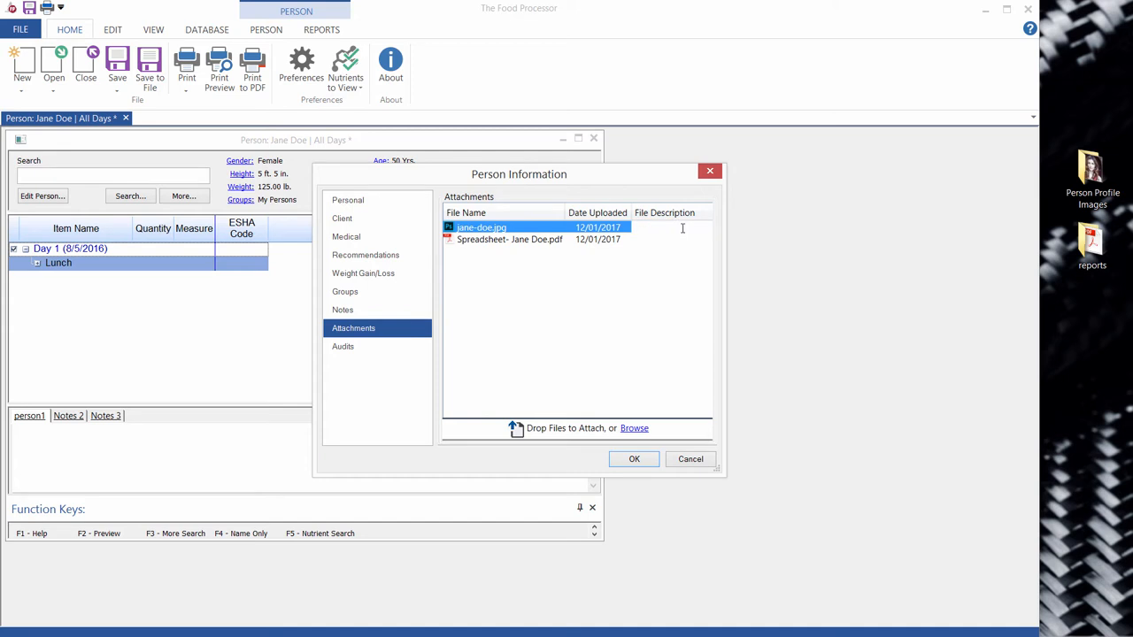
type("profile image")
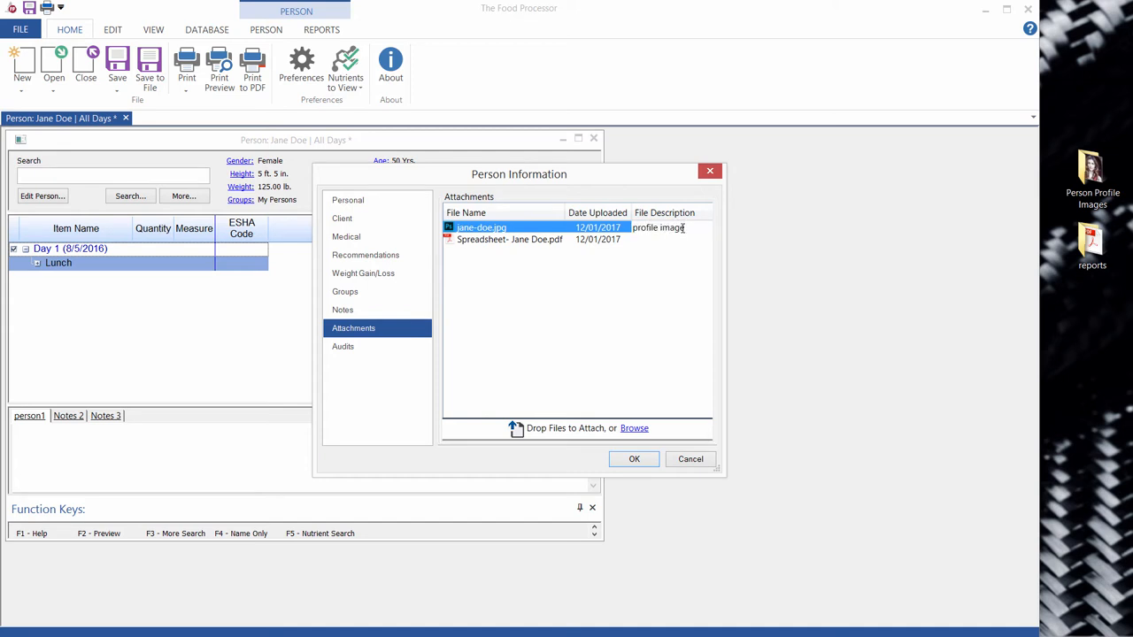
left_click(510, 239)
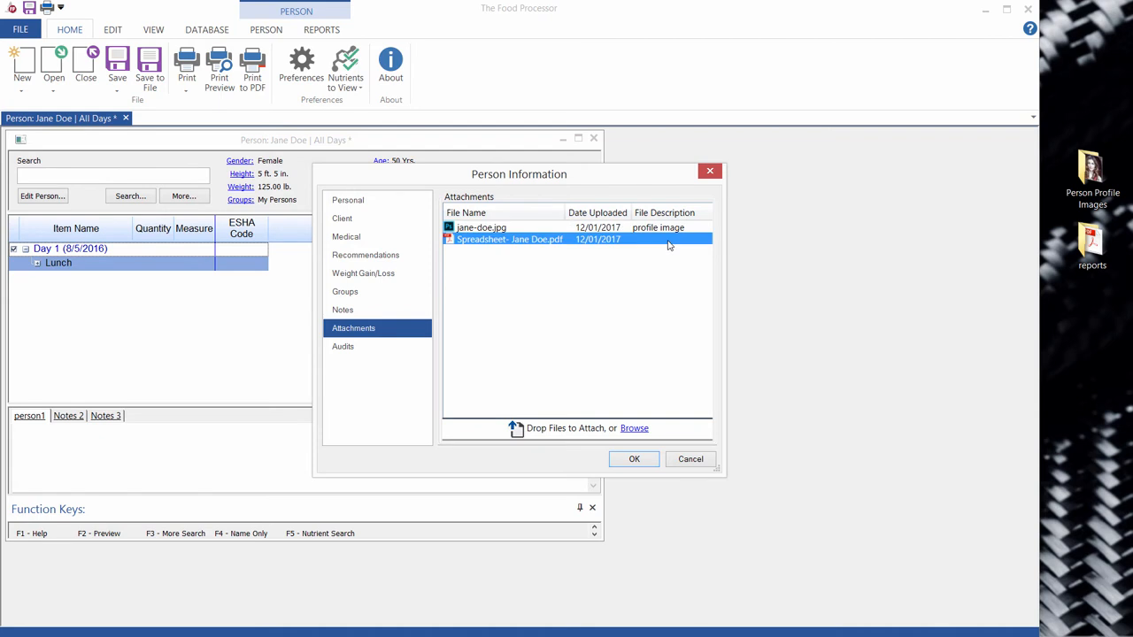
left_click(633, 458)
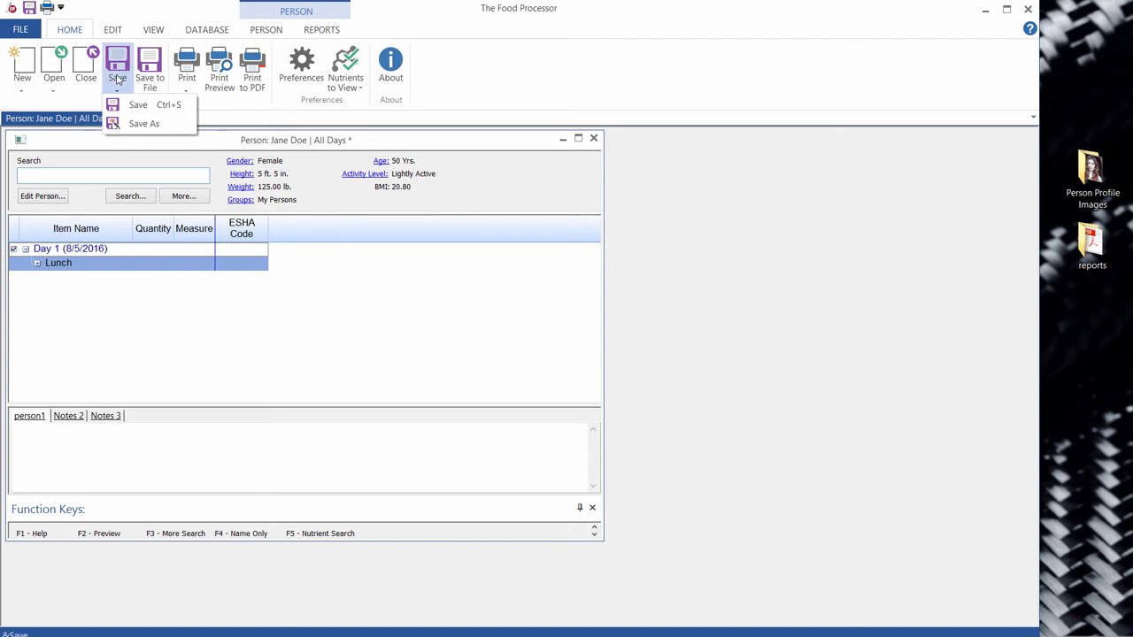
- Save Jane Doe's record from the Home ribbon and dismiss the success message
left_click(138, 104)
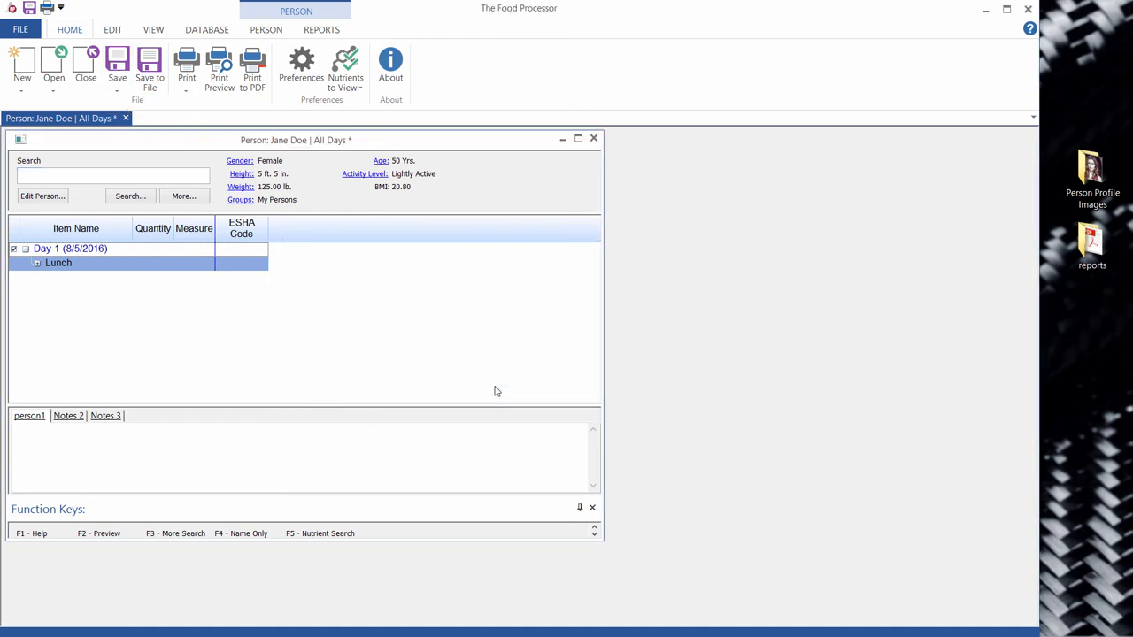
left_click(116, 66)
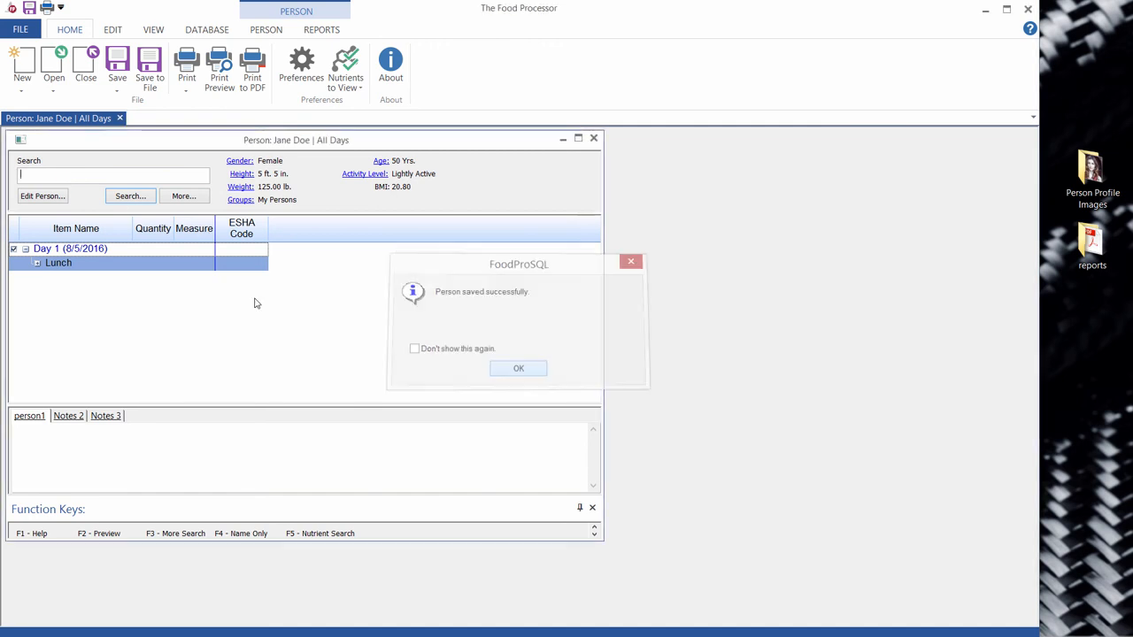
left_click(518, 368)
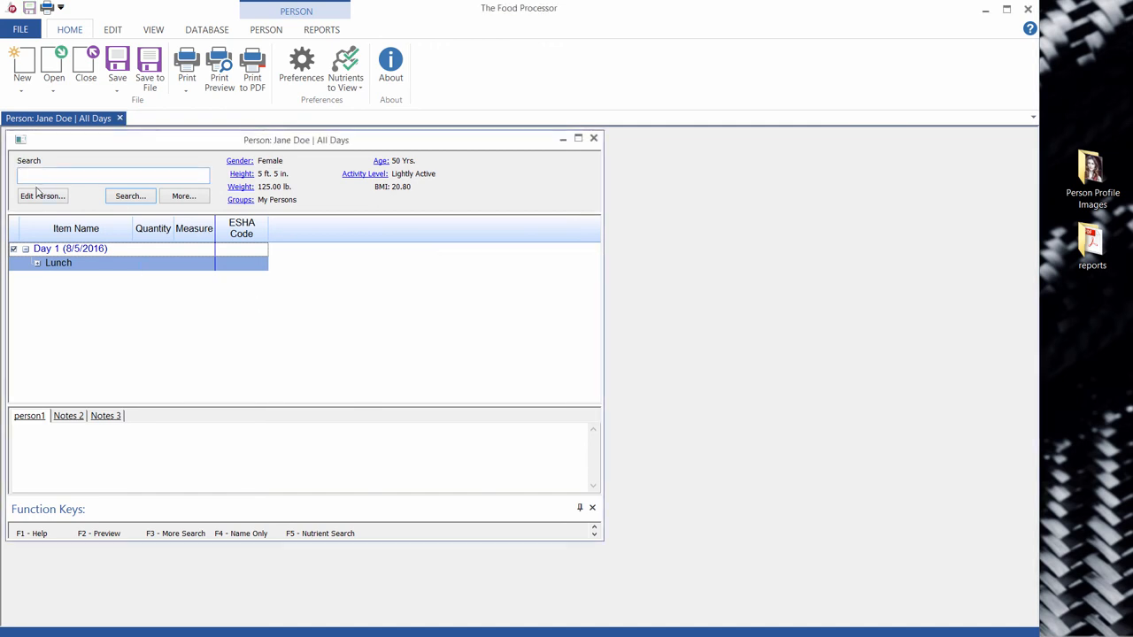
left_click(43, 196)
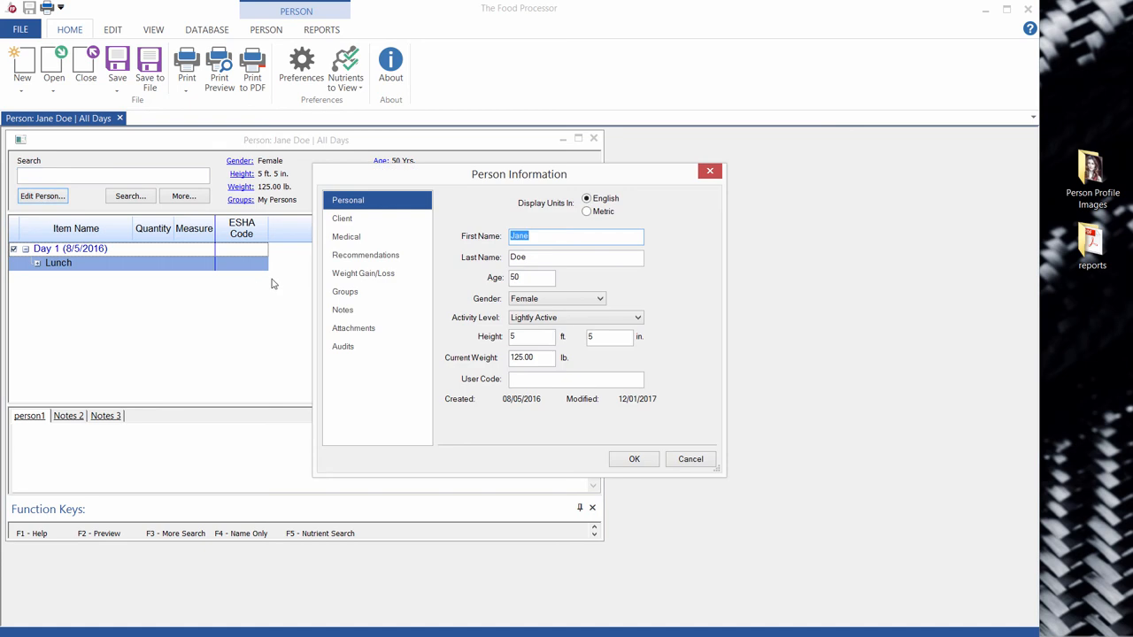
left_click(353, 327)
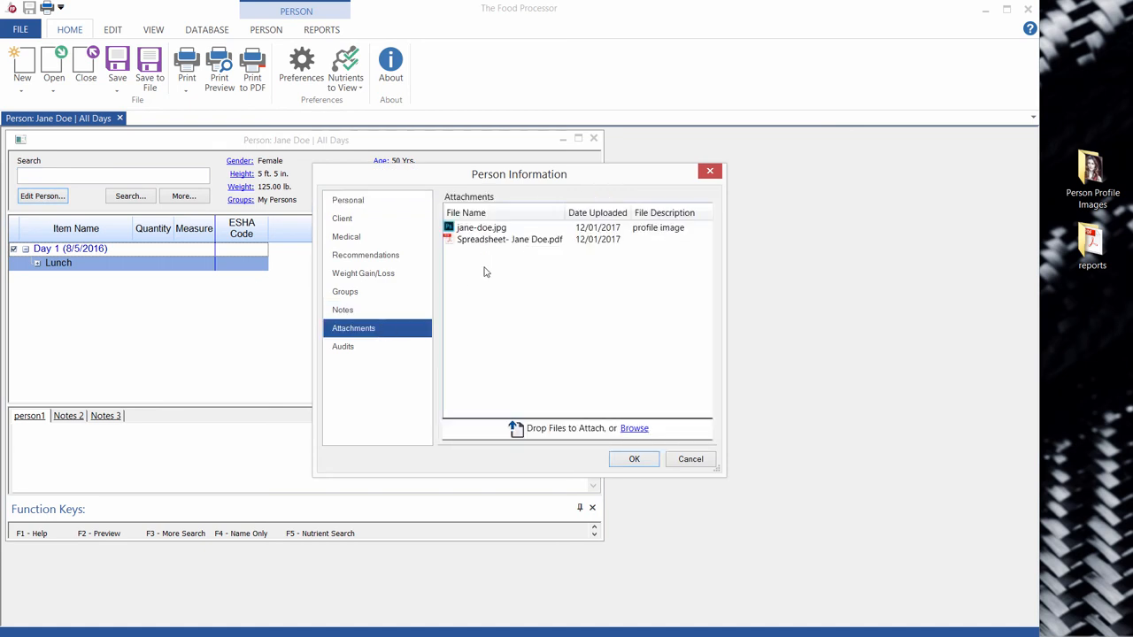
double_click(508, 239)
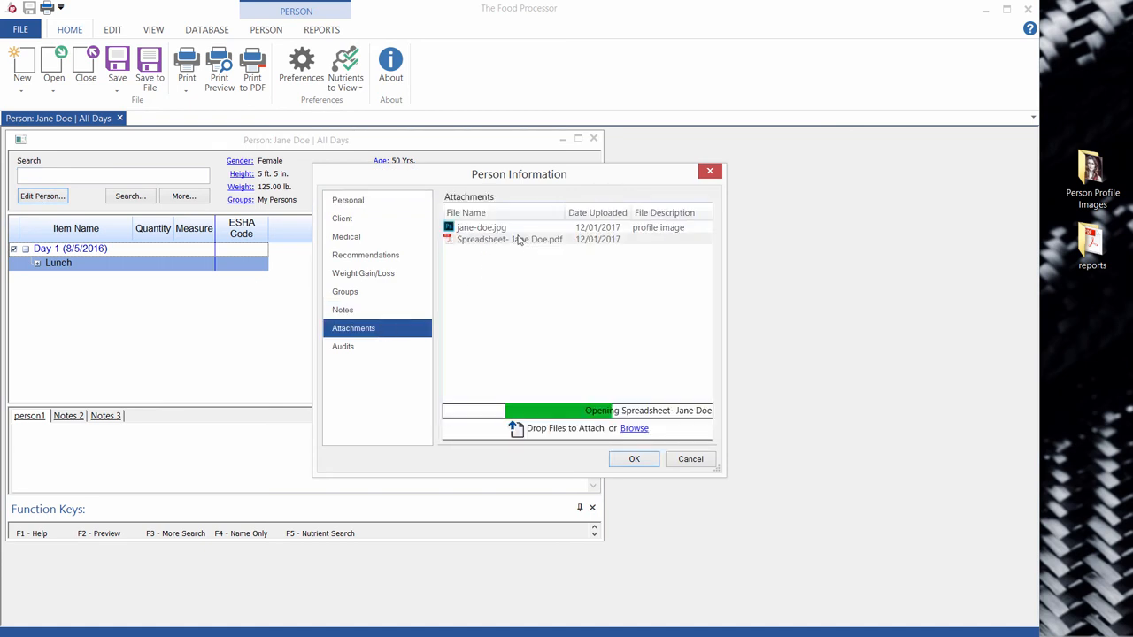
double_click(508, 239)
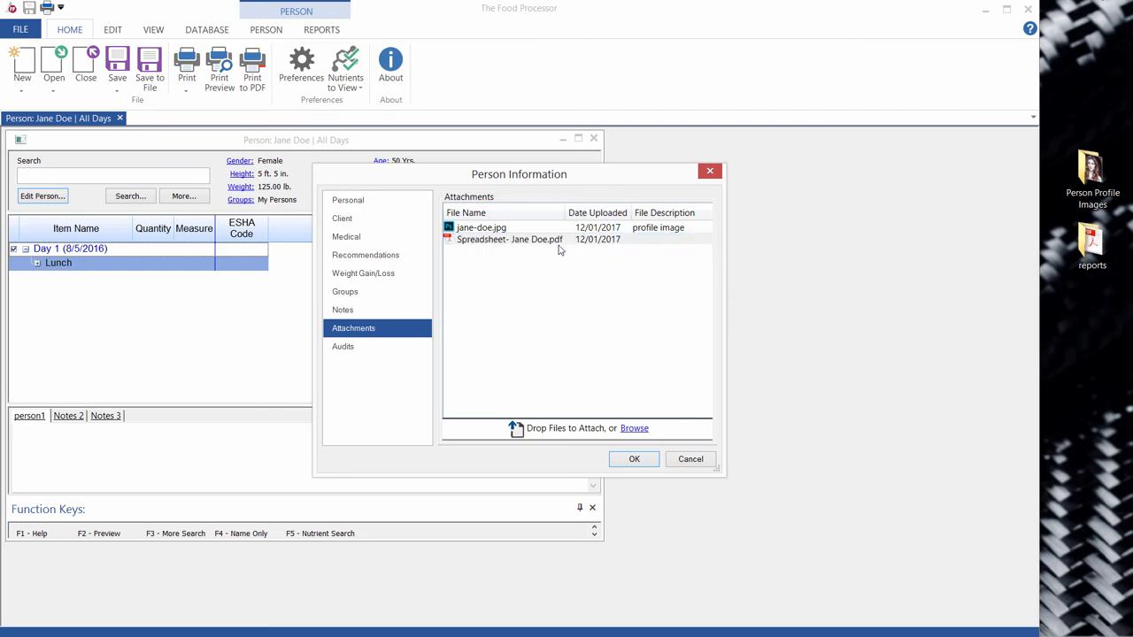
right_click(509, 240)
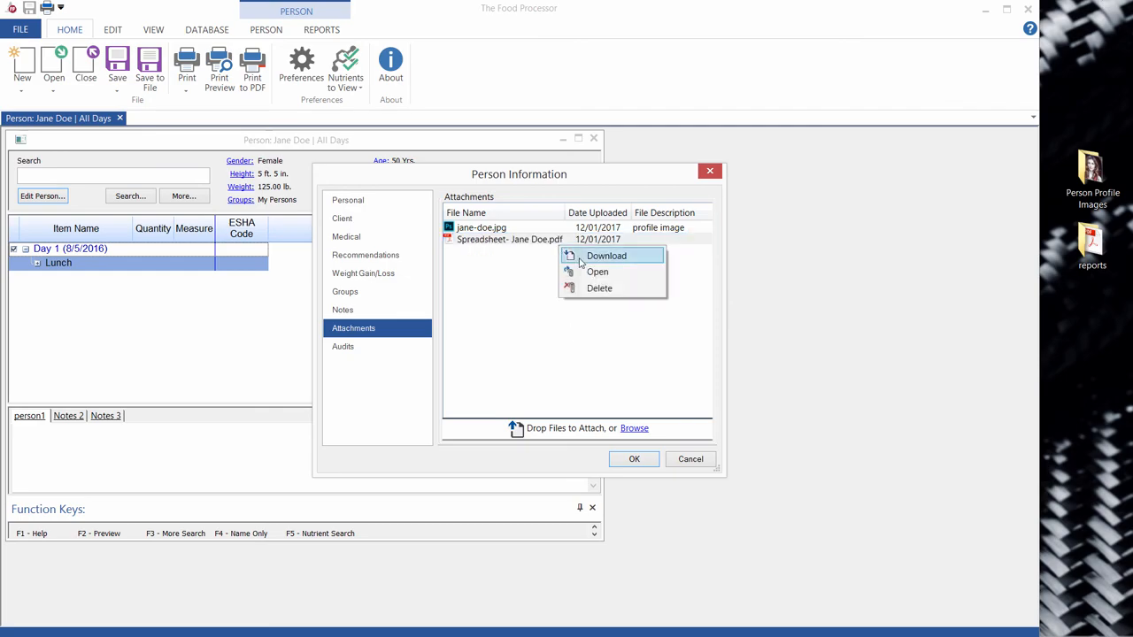
mouse_move(679, 453)
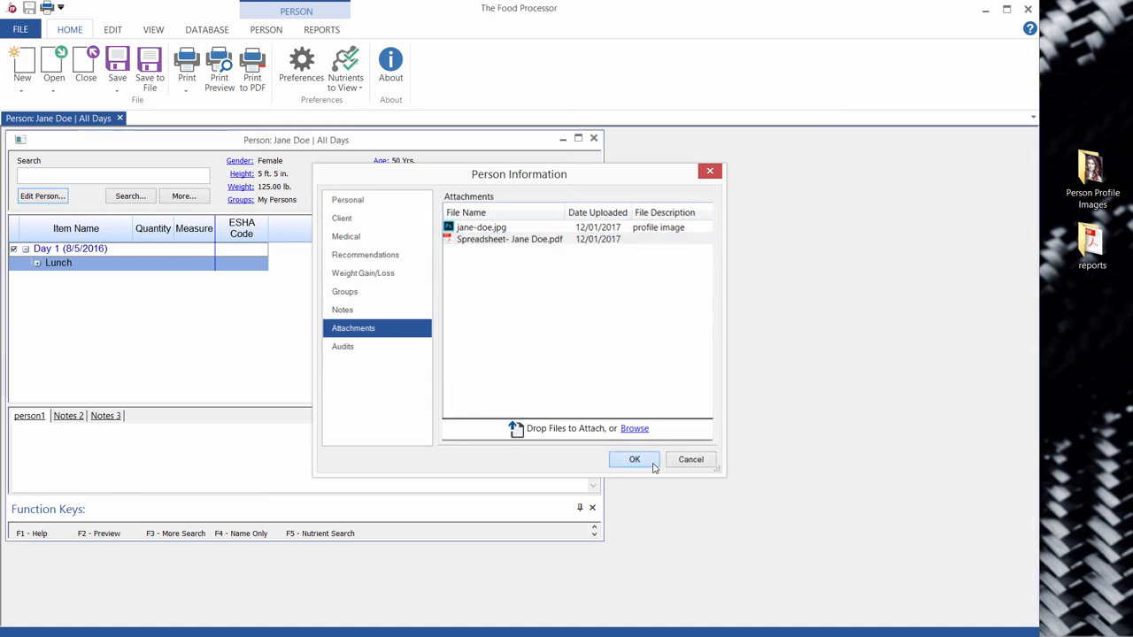
left_click(634, 460)
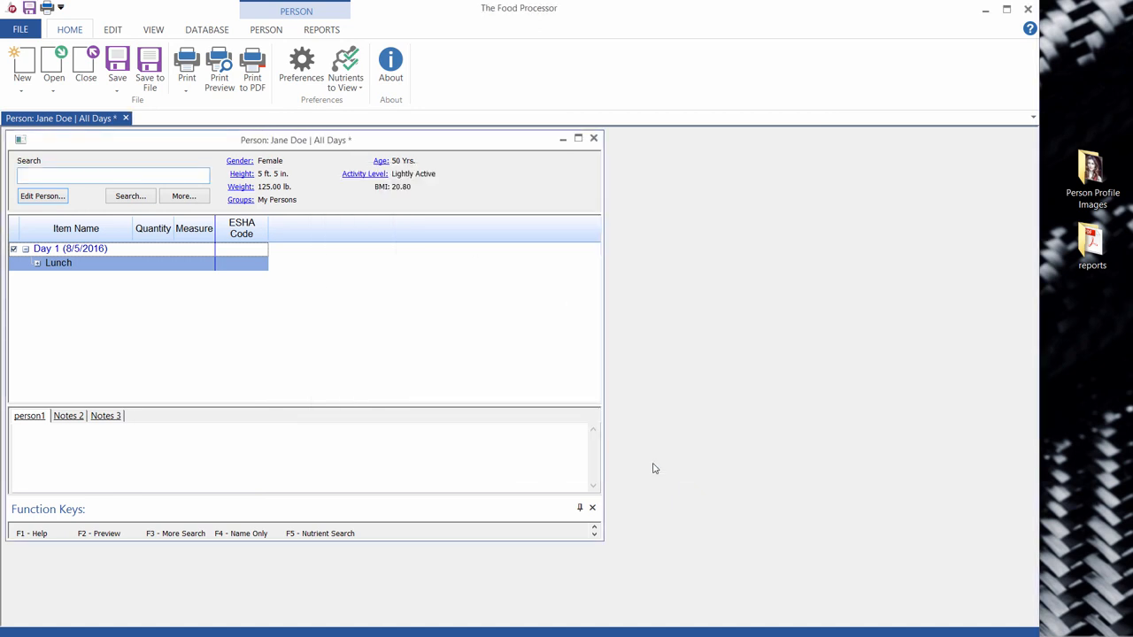